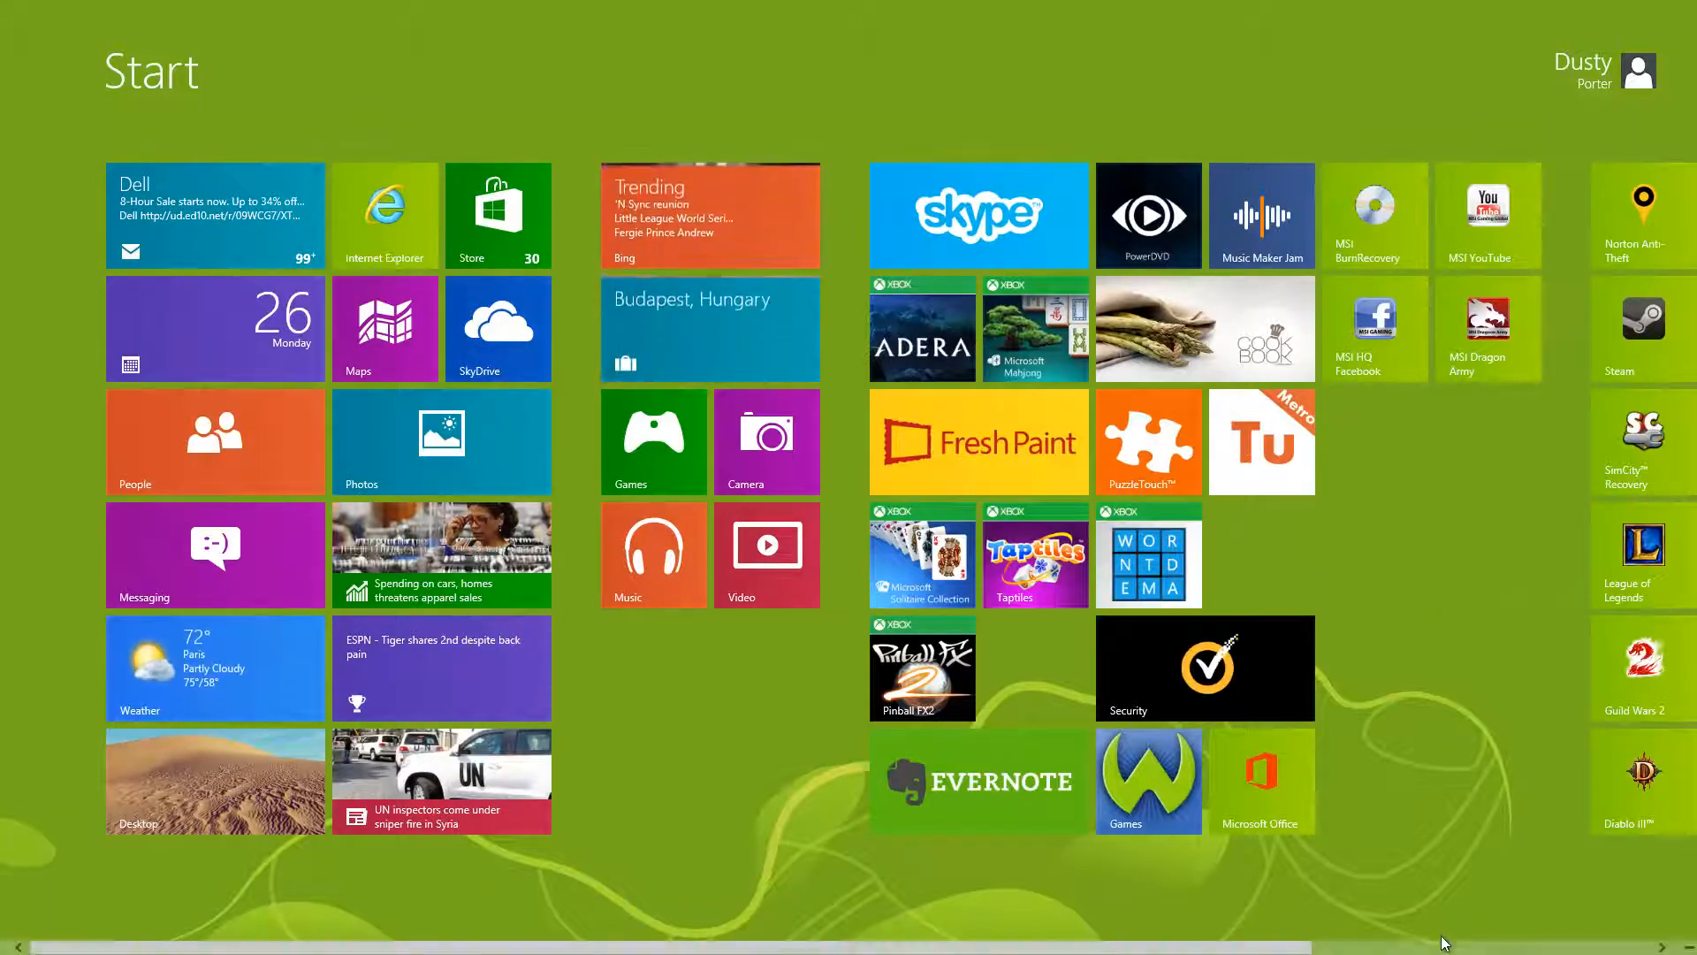
Reveal the Charms bar with Search, Share, Start, Devices and Settings at the screen's right edge
{"action": "scroll", "scroll_direction": "right", "scroll_amount": 3}
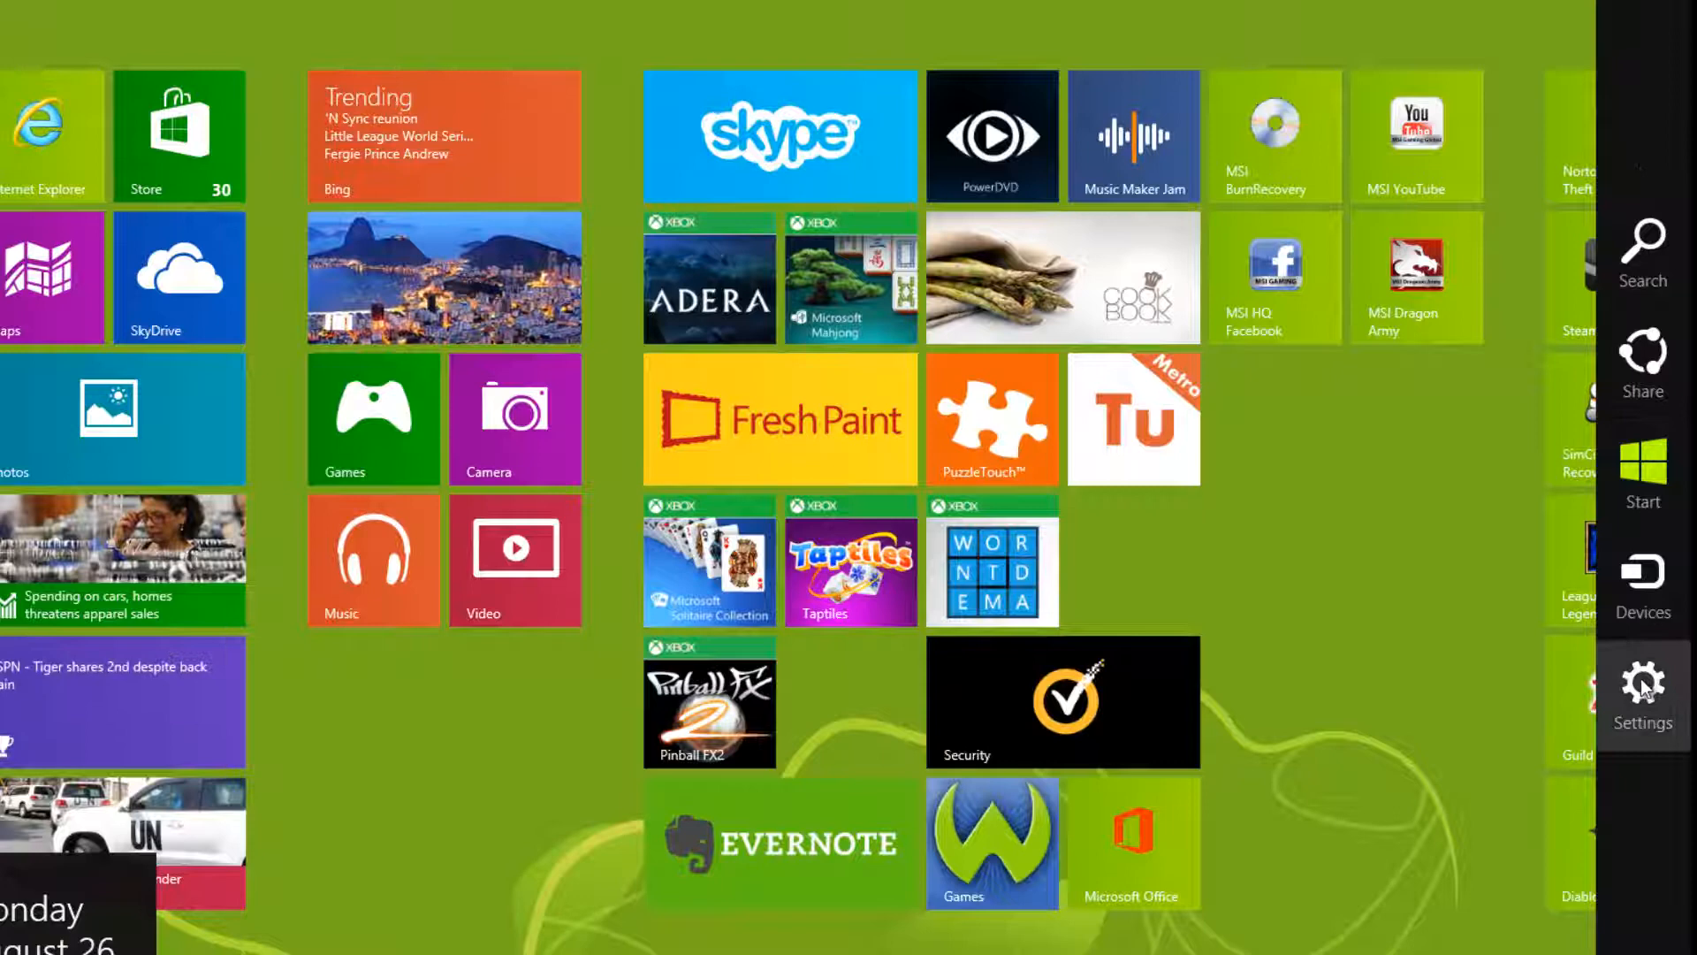
Show the Settings panel's network, volume, brightness and power options, then dismiss it back to the tiles
{"action": "left_click", "coordinate": [1643, 698]}
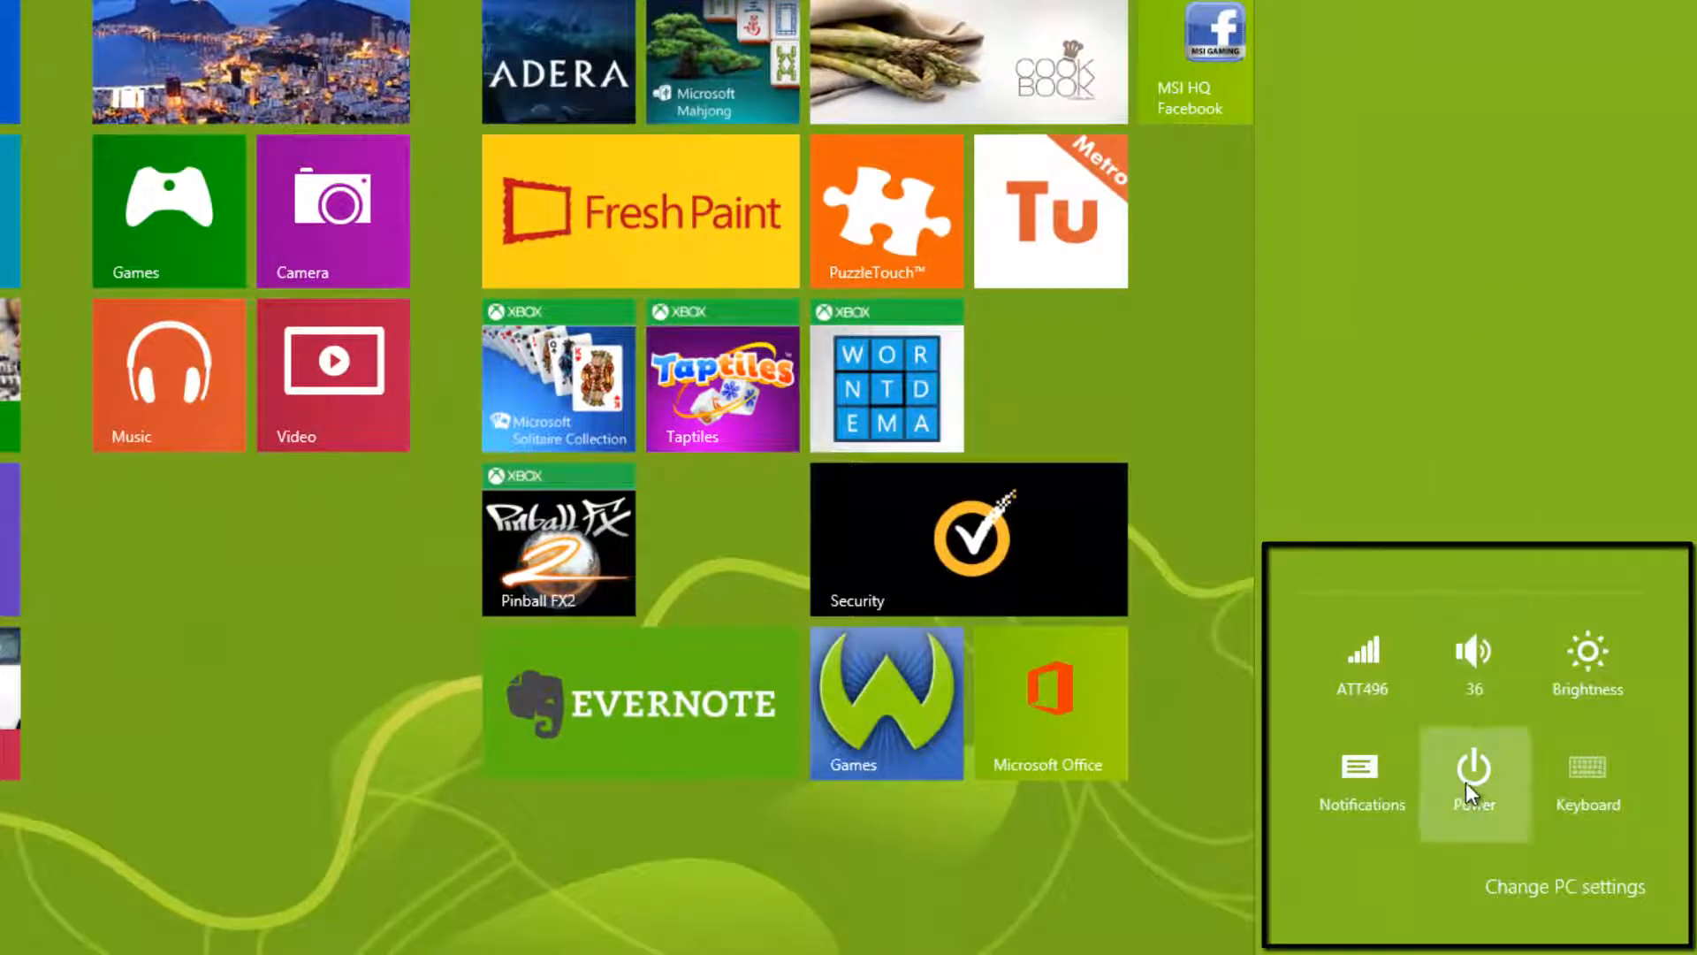
{"action": "left_click", "coordinate": [1473, 769]}
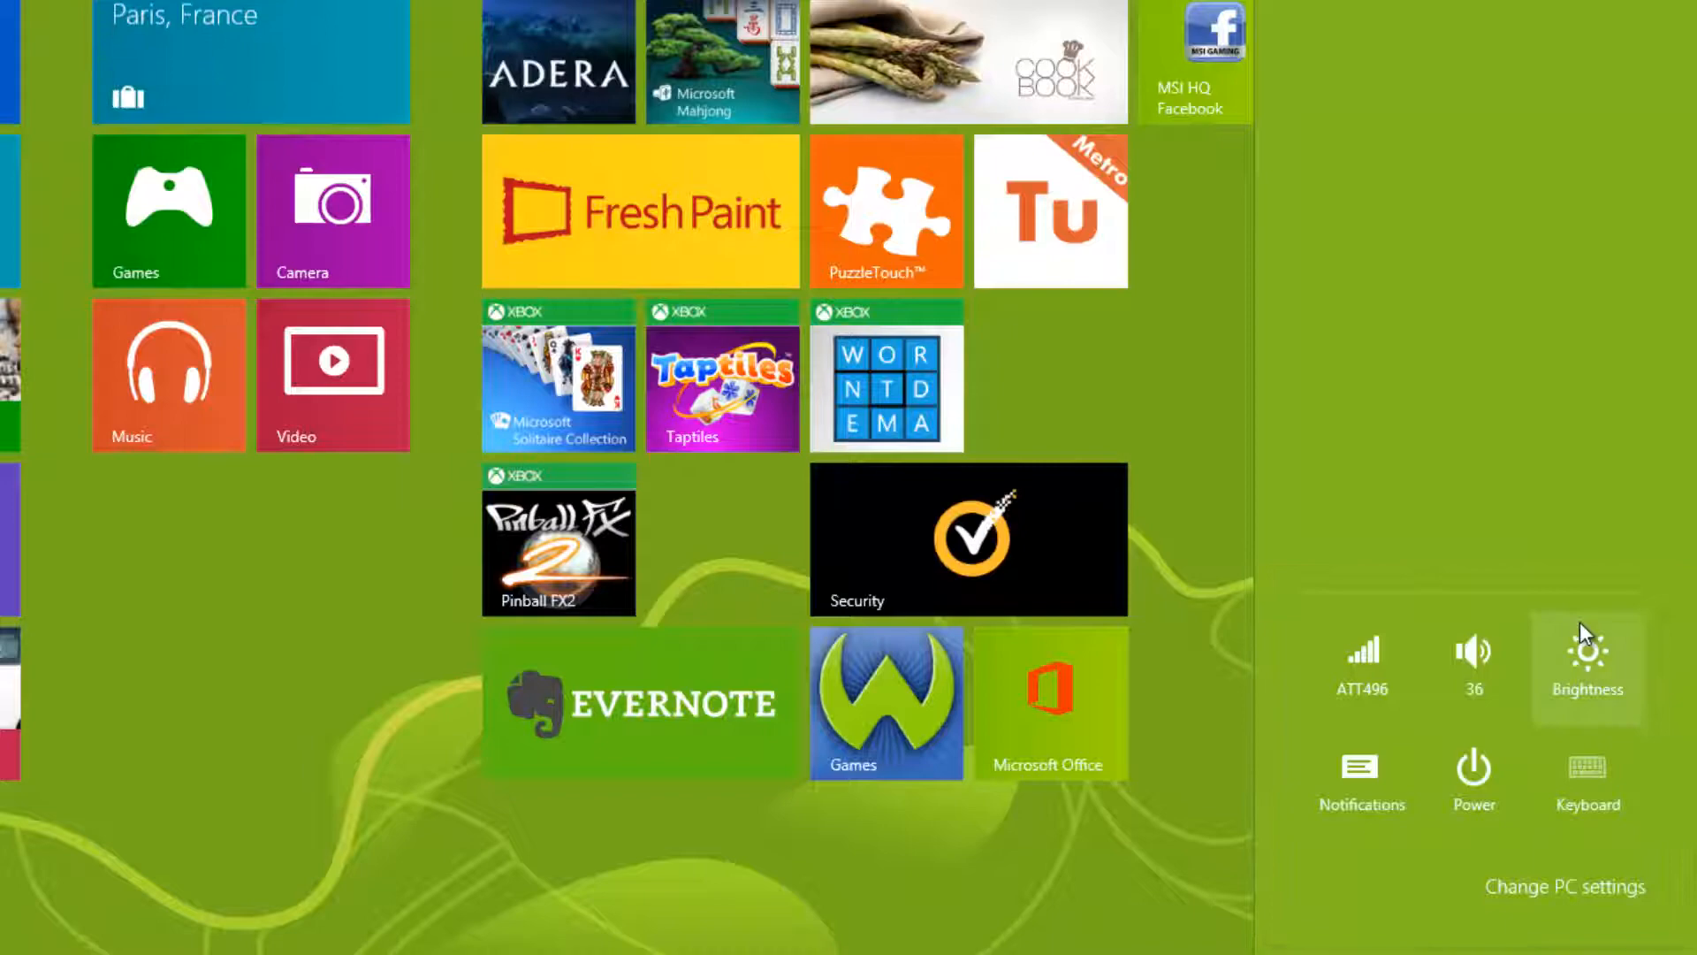
{"action": "mouse_move", "coordinate": [1361, 663]}
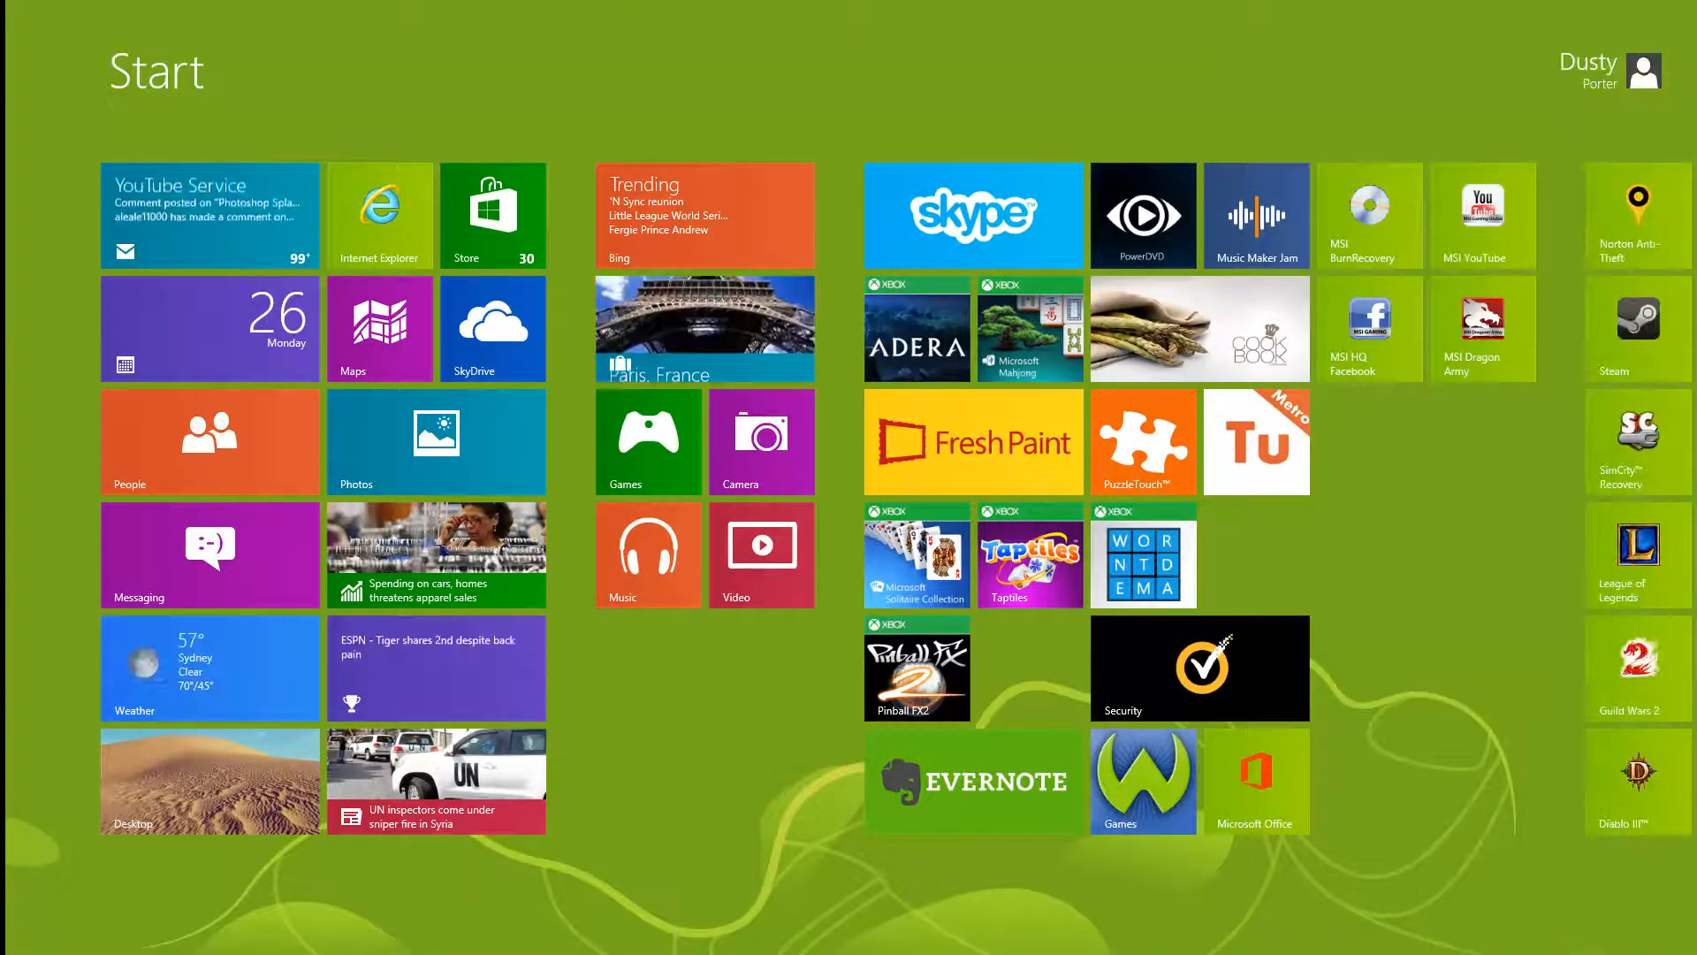
Reach the Settings charm's Power menu listing Sleep, Shut down, Update and restart
{"action": "scroll", "scroll_direction": "right", "scroll_amount": 3}
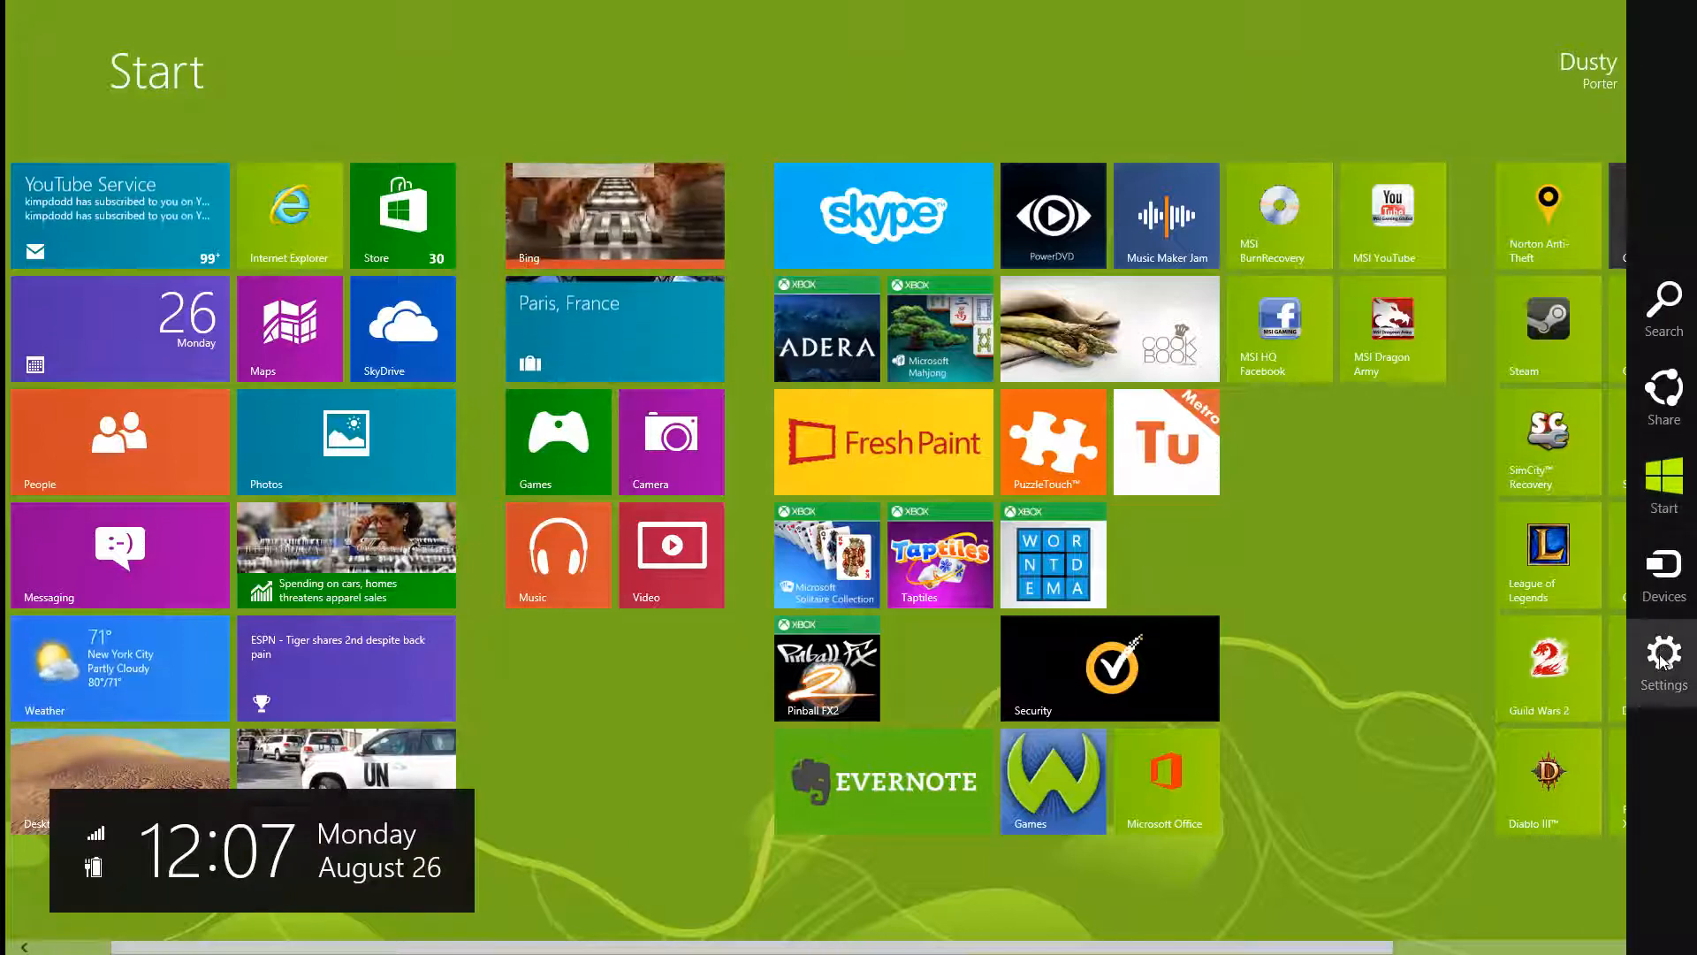
{"action": "left_click", "coordinate": [1664, 659]}
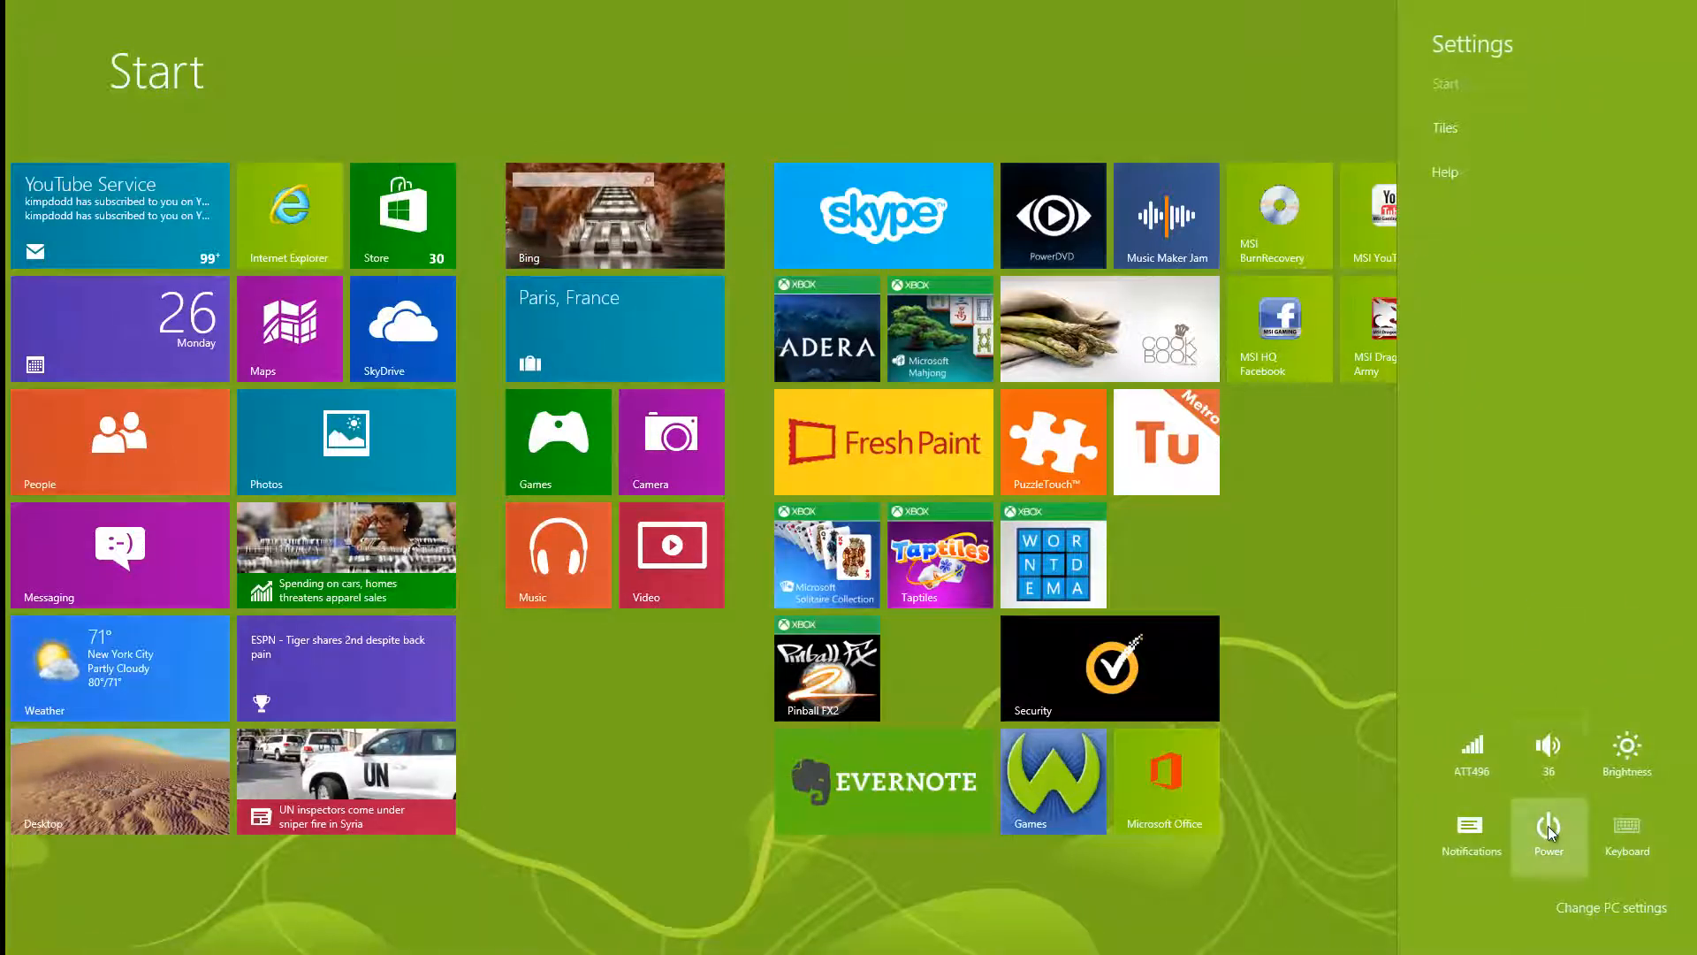
{"action": "left_click", "coordinate": [1547, 832]}
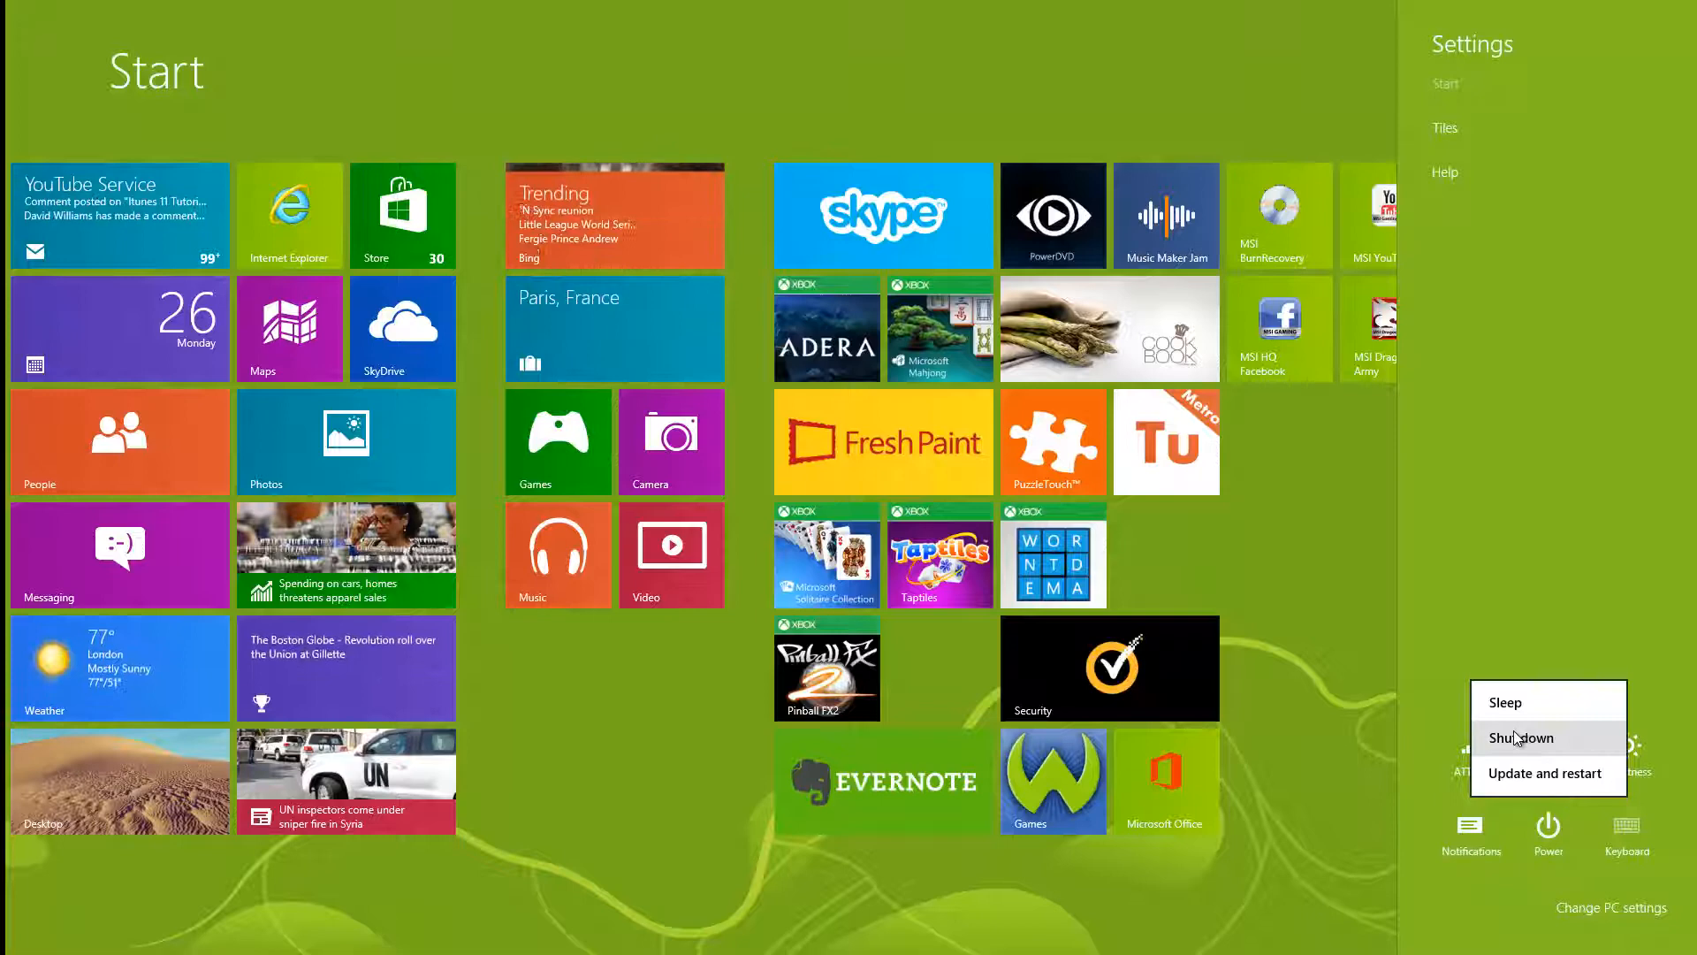